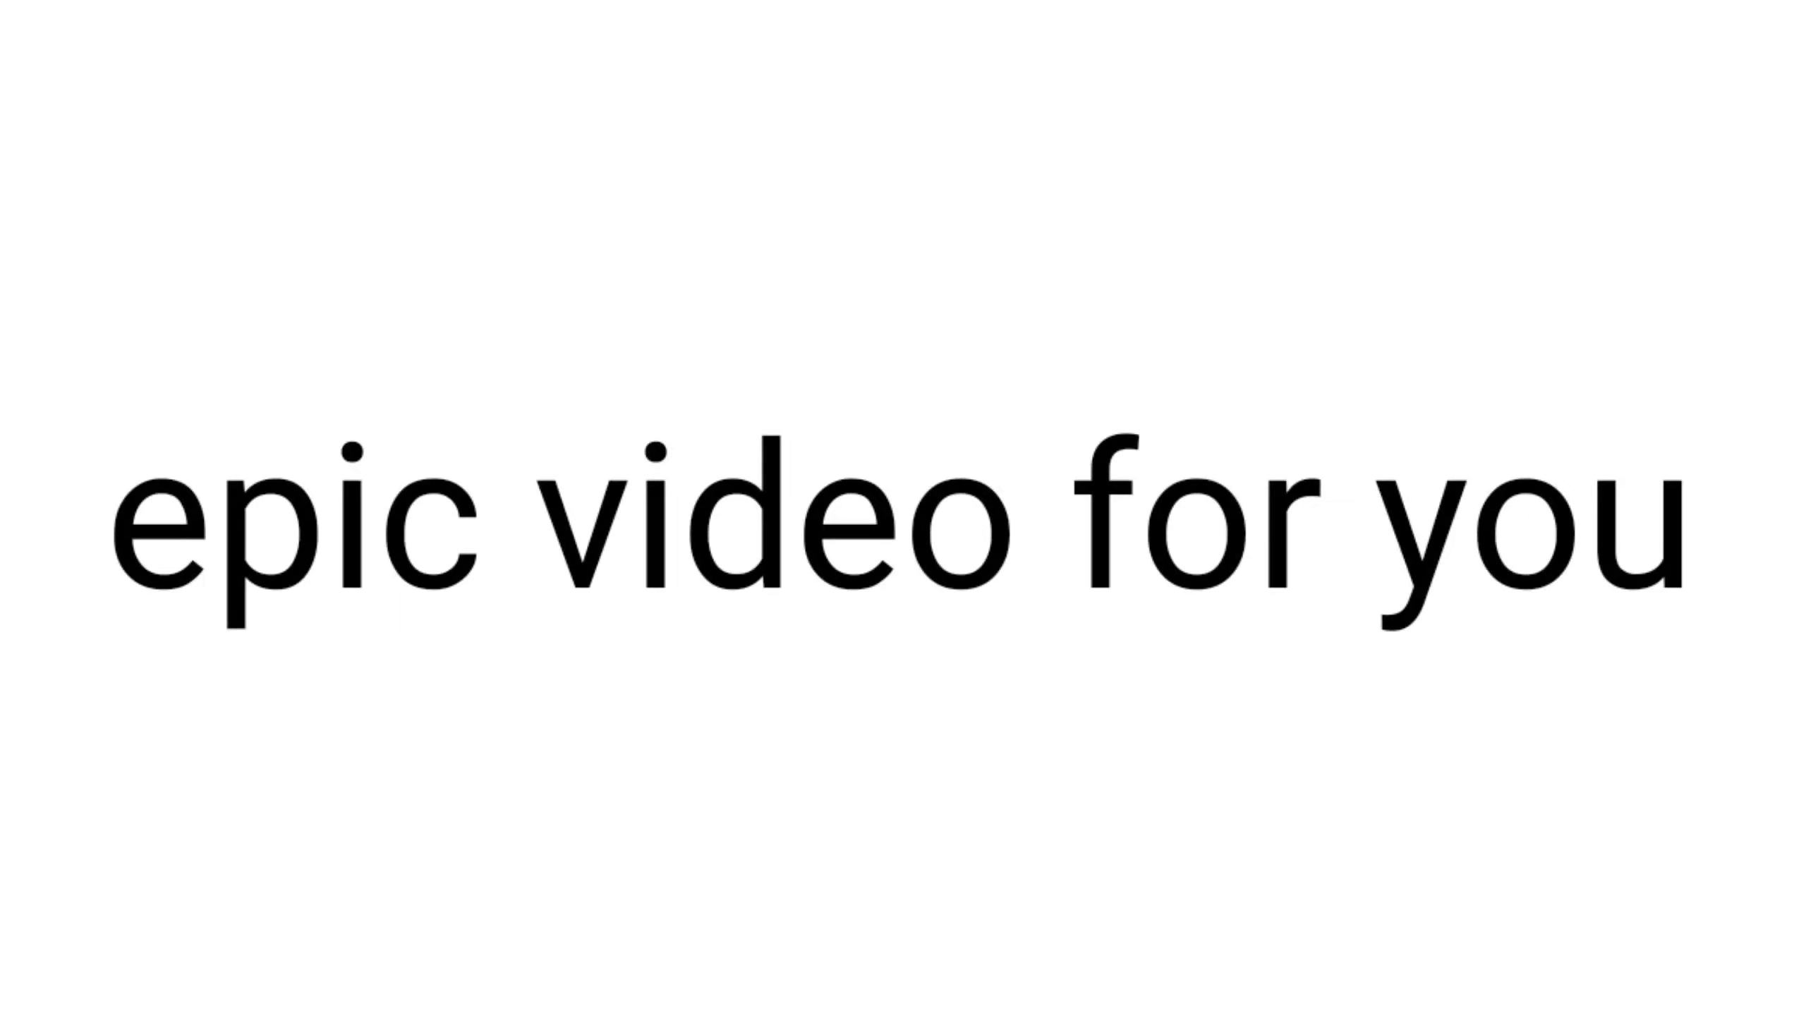
{"action": "type", "text": "yup this video"}
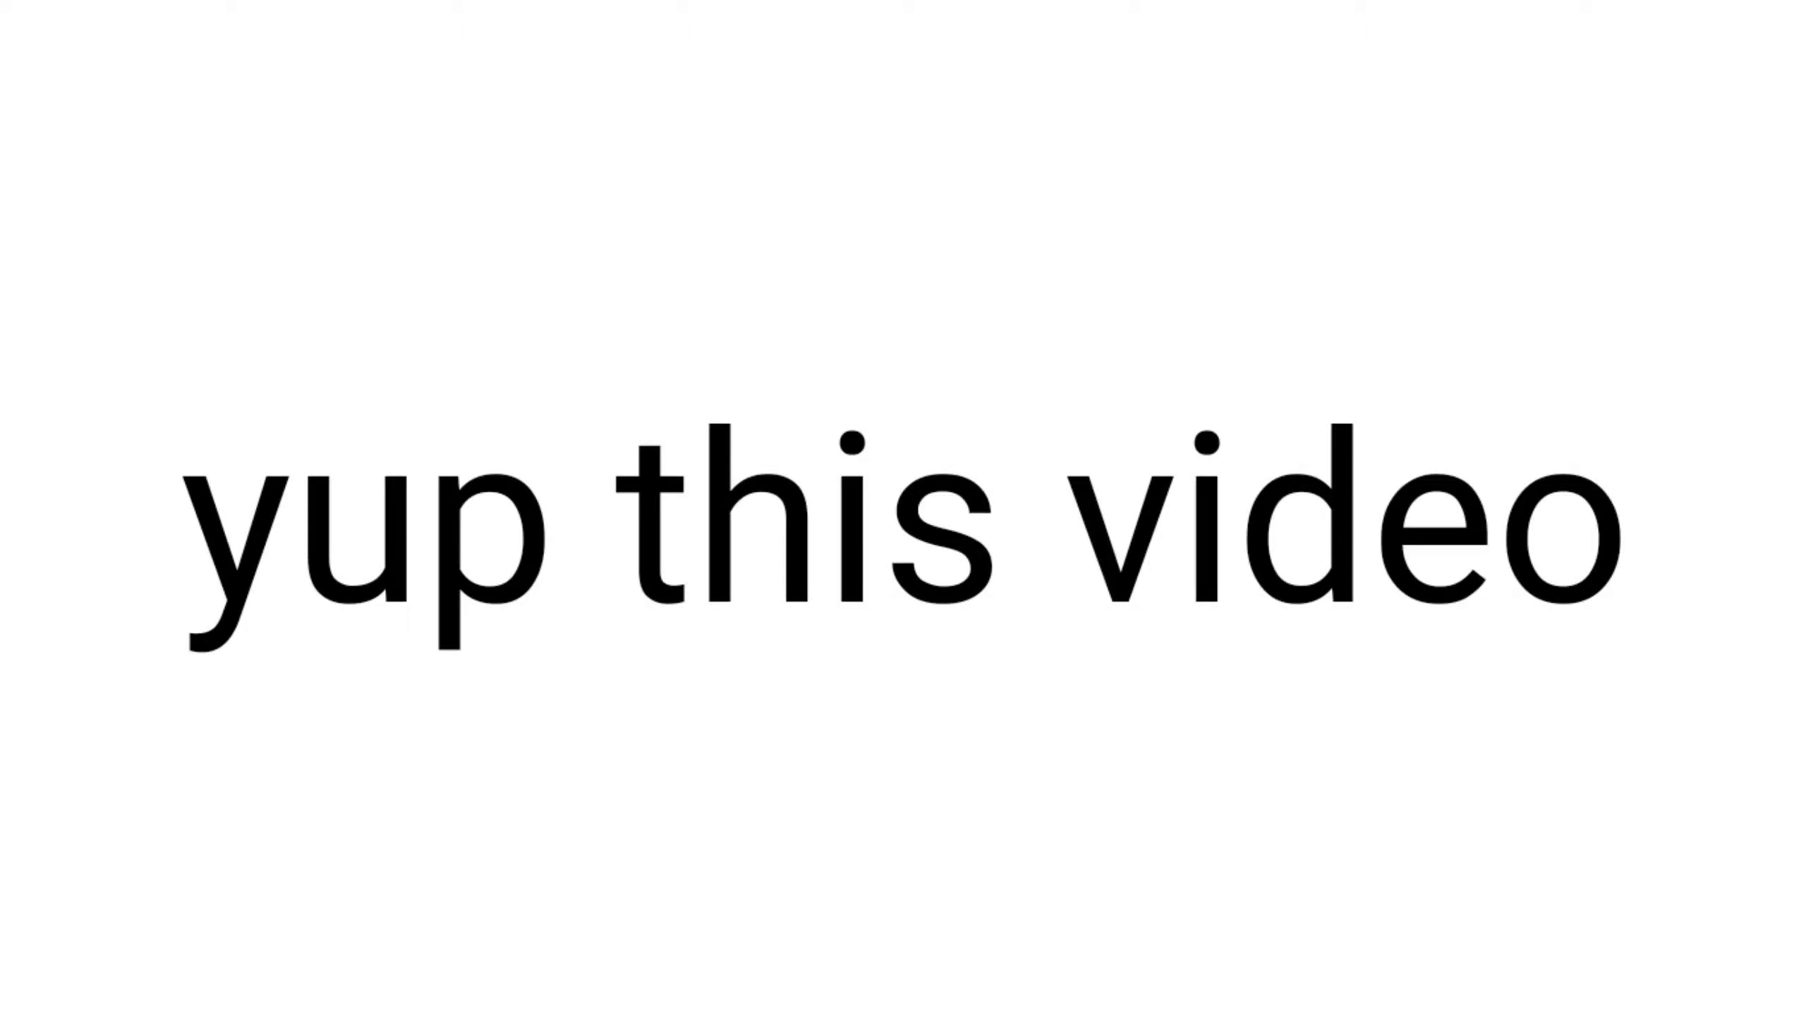